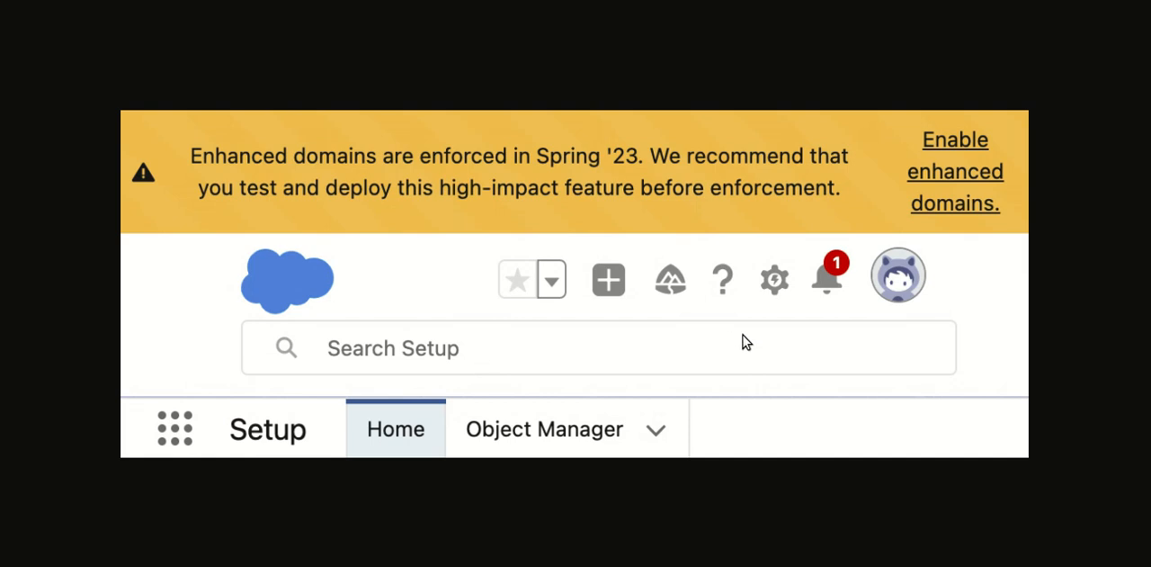
{"action": "mouse_move", "coordinate": [301, 171]}
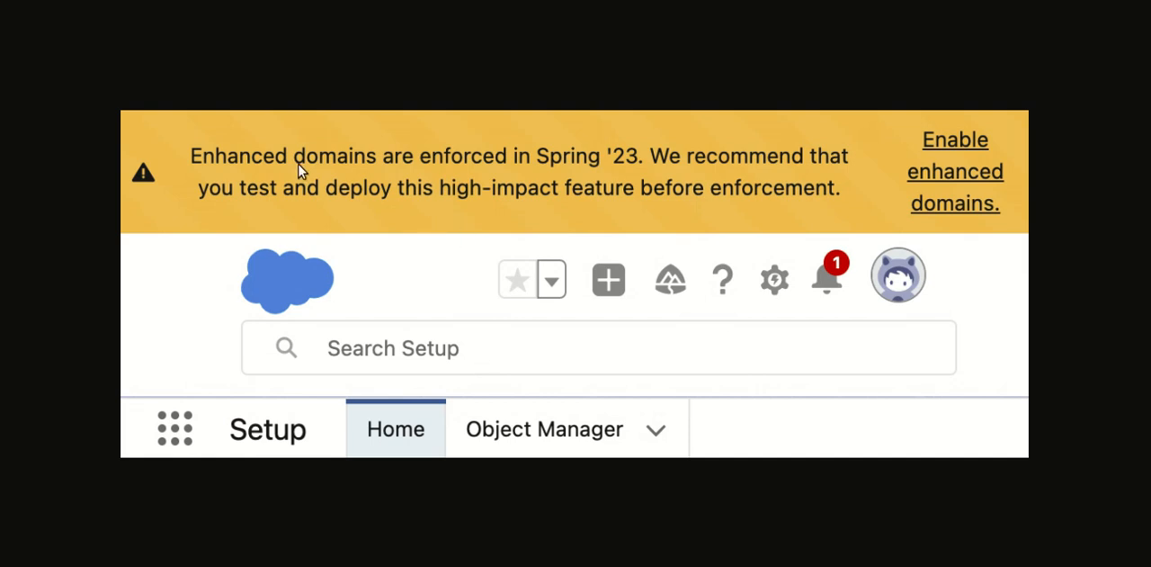
{"action": "mouse_move", "coordinate": [661, 180]}
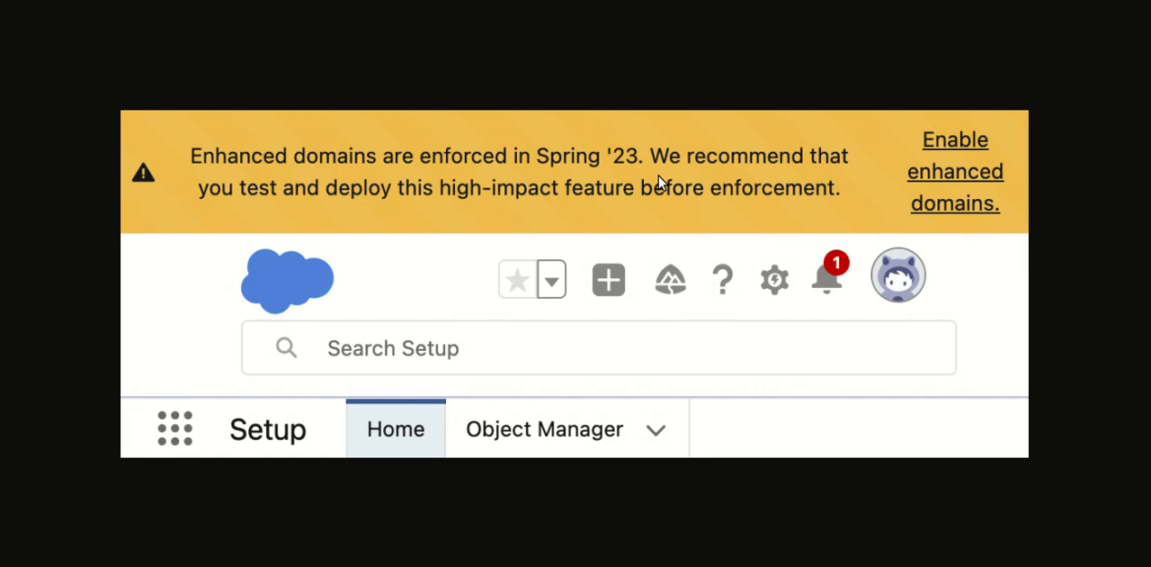
{"action": "mouse_move", "coordinate": [814, 222]}
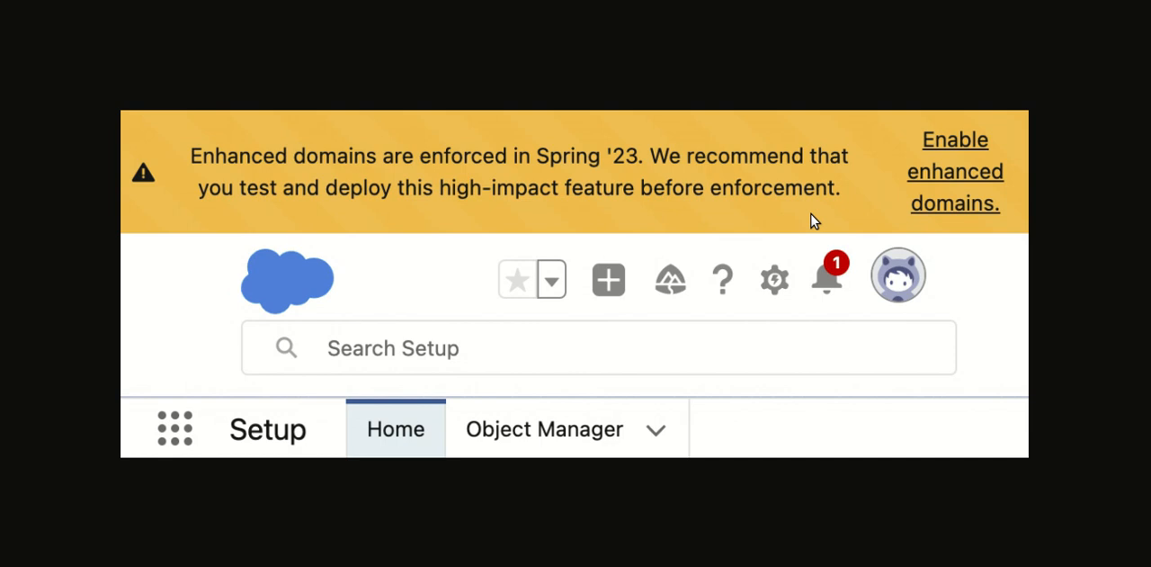
{"action": "mouse_move", "coordinate": [661, 177]}
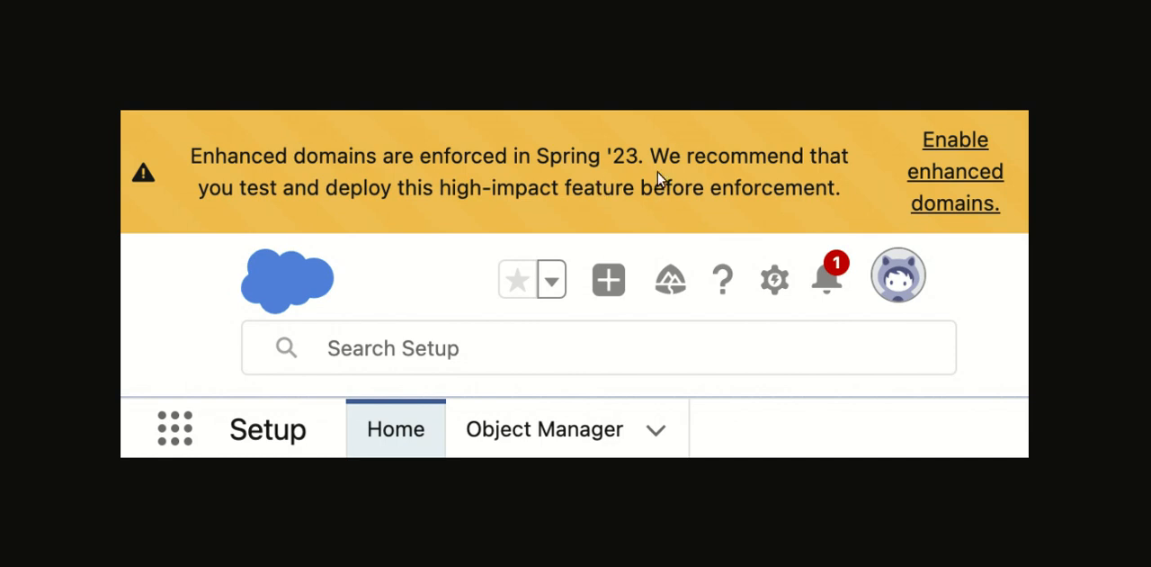
{"action": "mouse_move", "coordinate": [550, 252]}
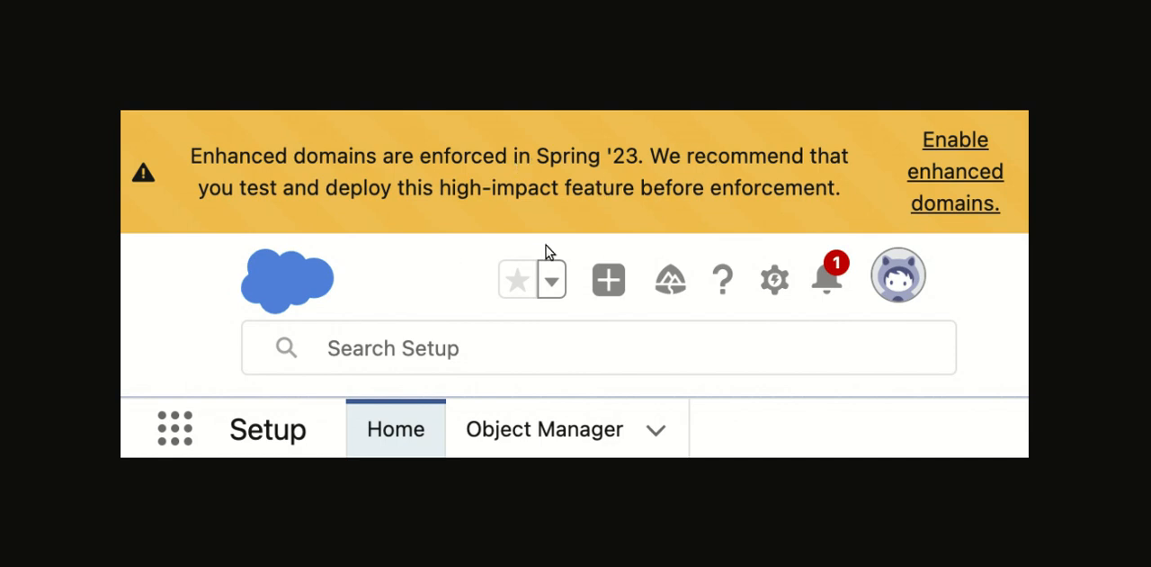
- Follow the banner's 'Enable enhanced domains' link and read through the Enhanced Domains help article
{"action": "left_click", "coordinate": [955, 170]}
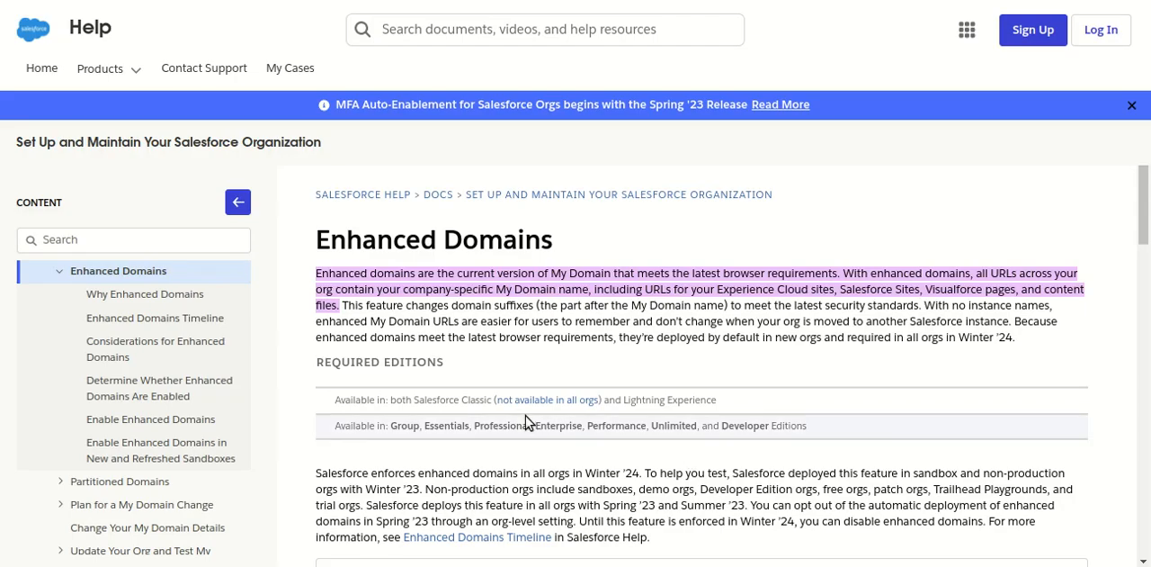
{"action": "scroll", "scroll_direction": "down", "scroll_amount": 3}
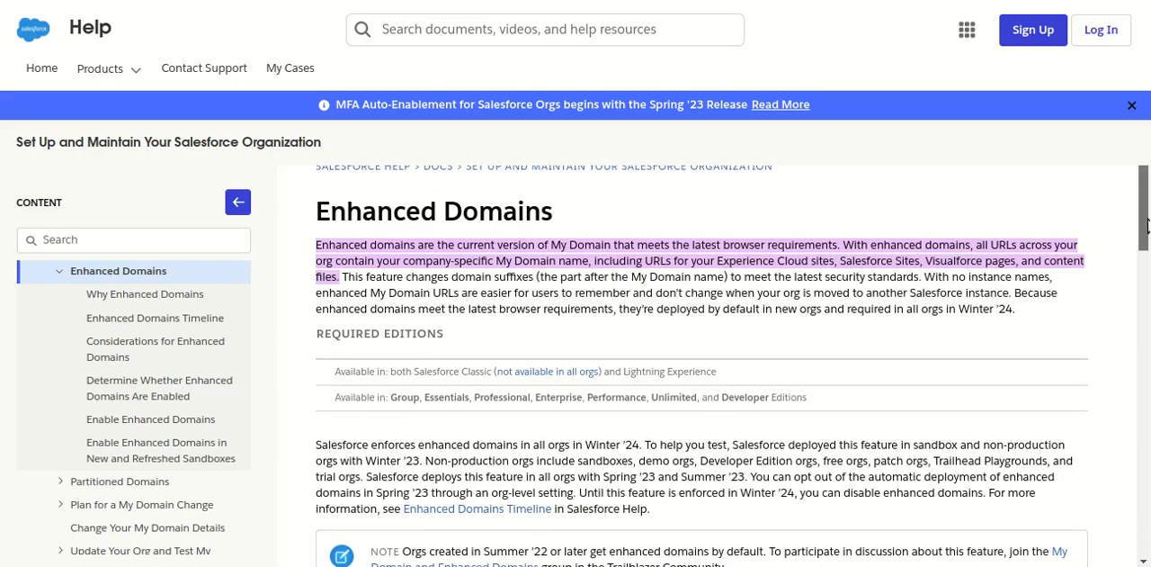
{"action": "scroll", "scroll_direction": "down", "scroll_amount": 3}
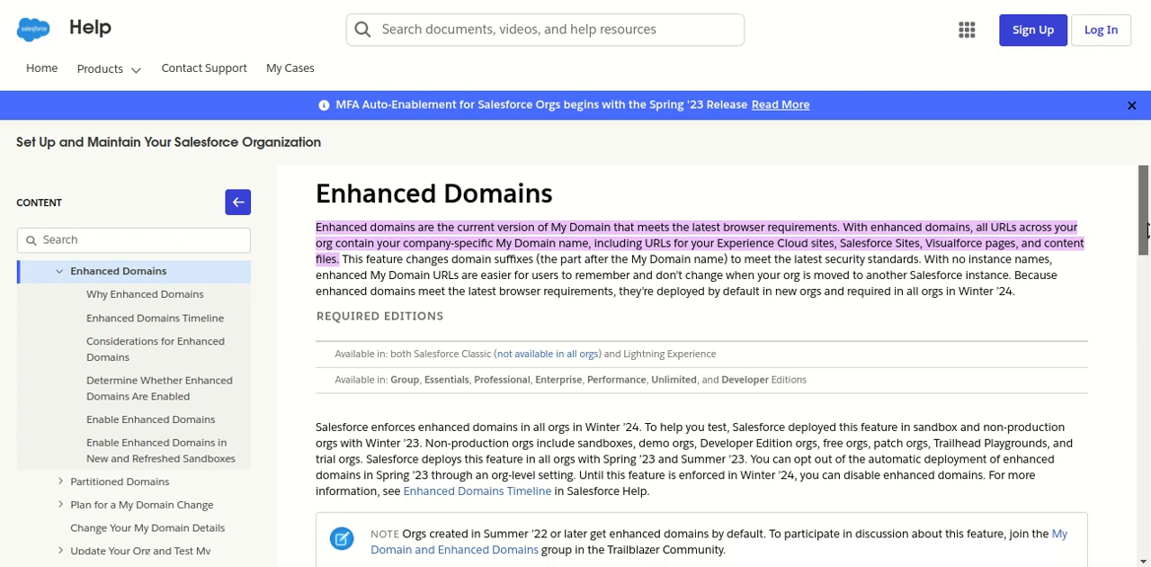
{"action": "scroll", "scroll_direction": "down", "scroll_amount": 3}
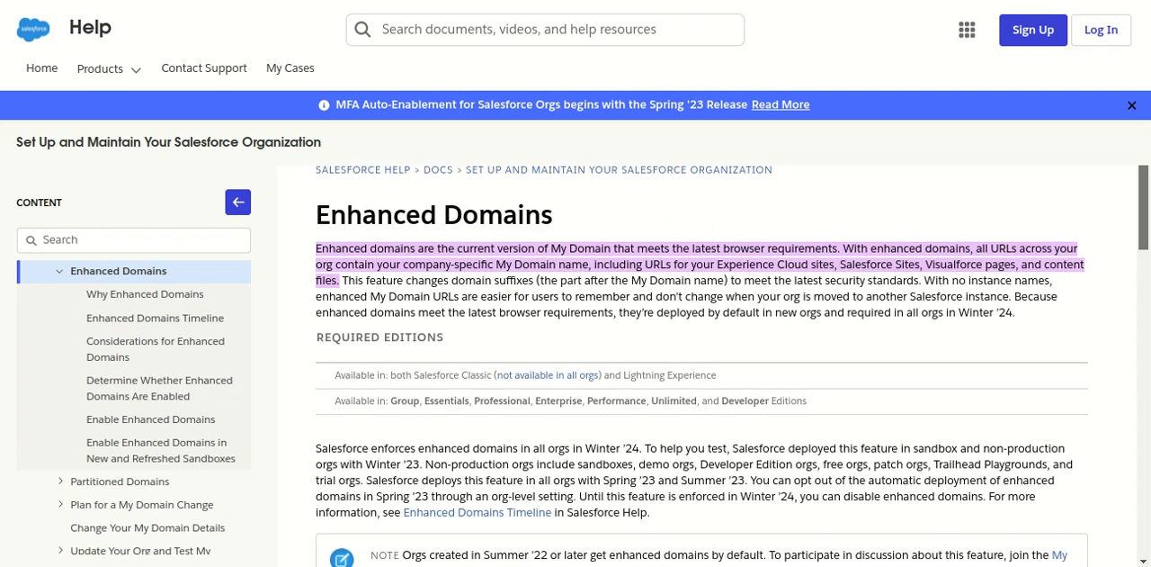
{"action": "scroll", "scroll_direction": "down", "scroll_amount": 3}
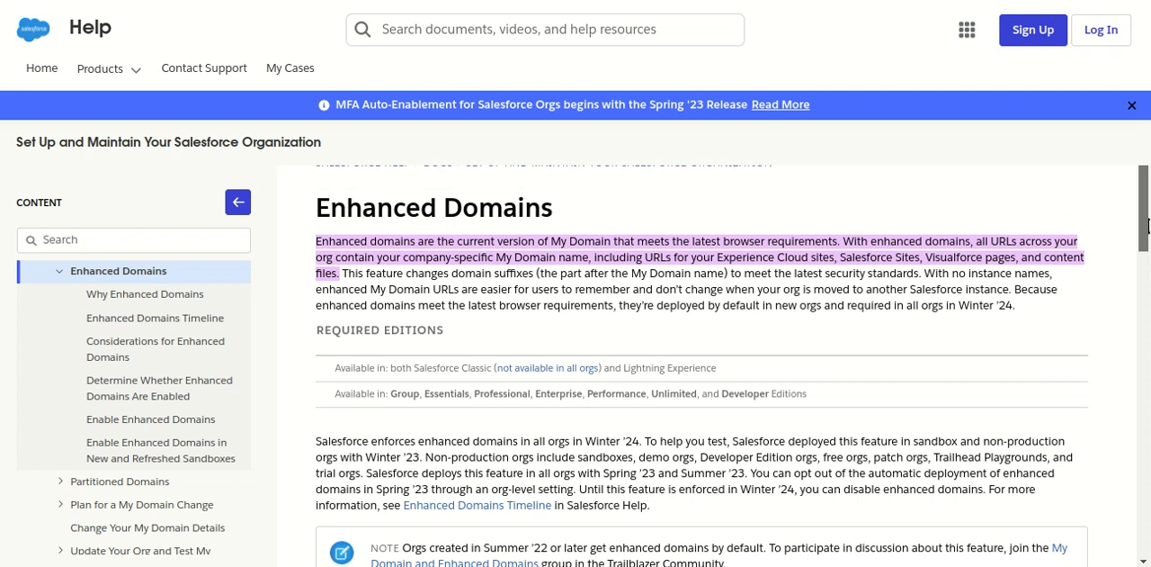
{"action": "scroll", "scroll_direction": "down", "scroll_amount": 3}
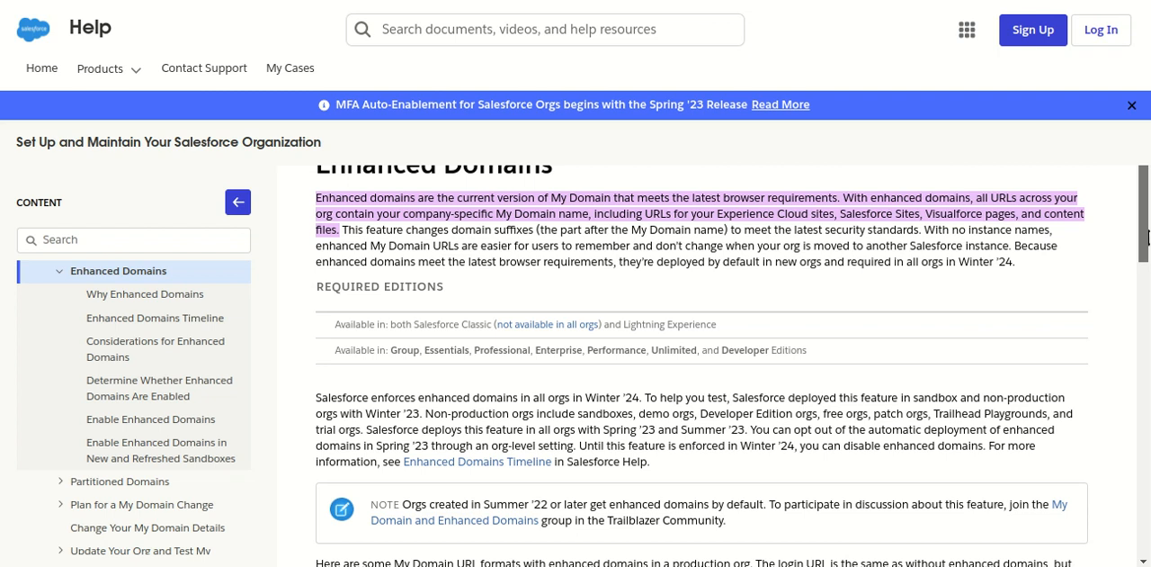
{"action": "scroll", "scroll_direction": "down", "scroll_amount": 3}
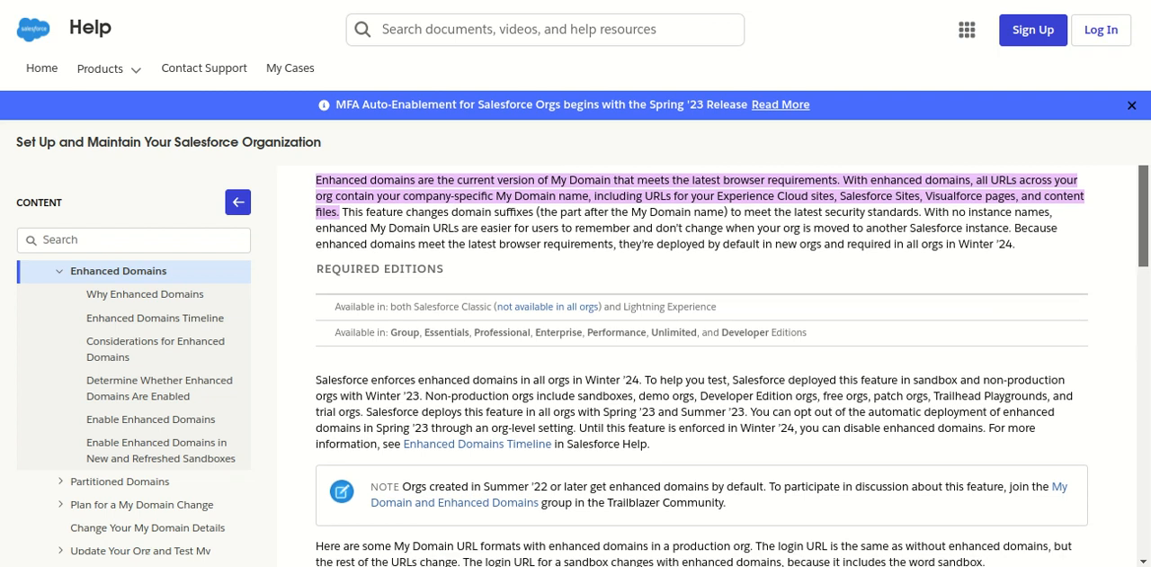
{"action": "scroll", "scroll_direction": "down", "scroll_amount": 3}
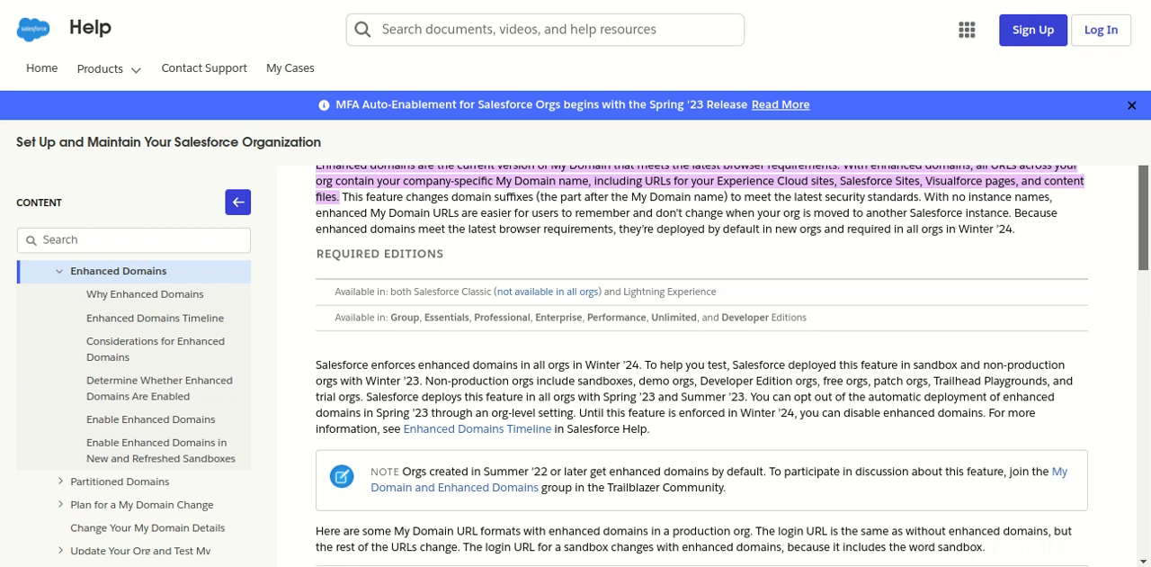
{"action": "scroll", "scroll_direction": "down", "scroll_amount": 3}
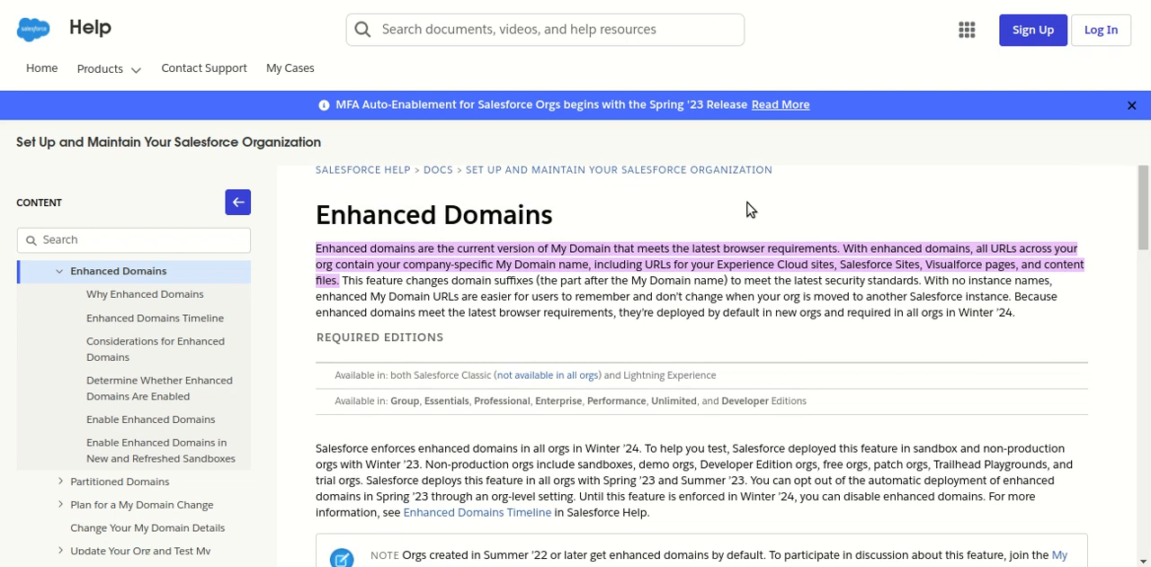
{"action": "mouse_move", "coordinate": [826, 211]}
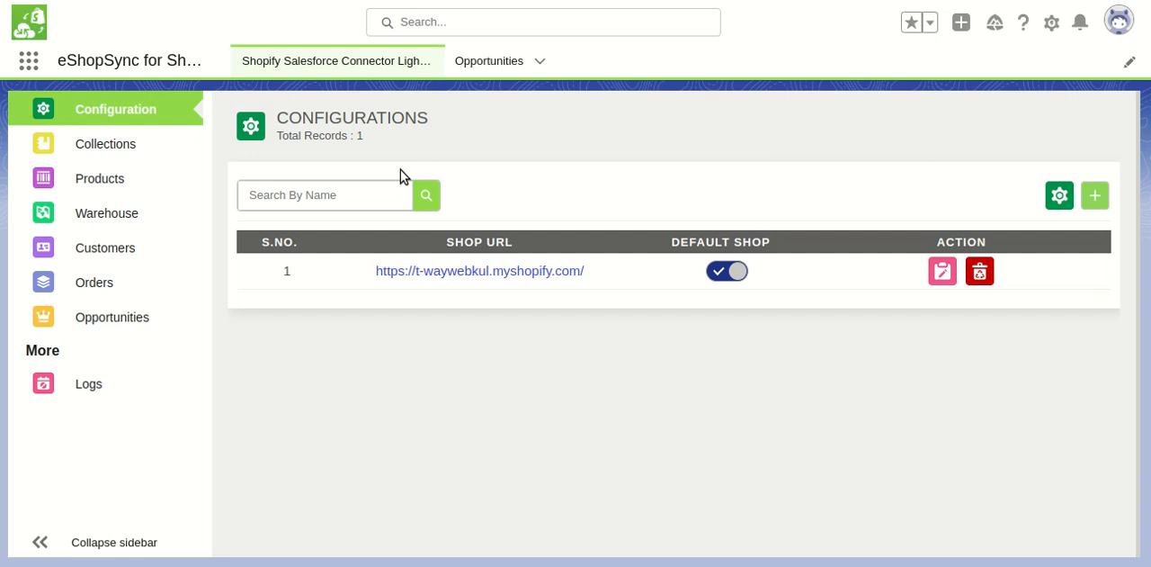
{"action": "mouse_move", "coordinate": [566, 170]}
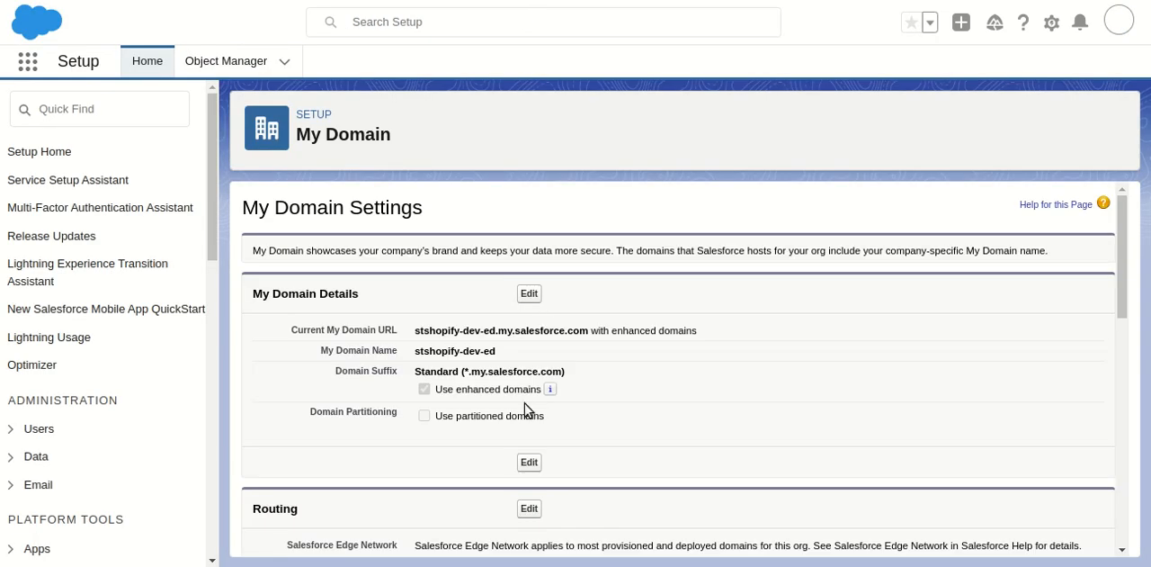
{"action": "mouse_move", "coordinate": [550, 389]}
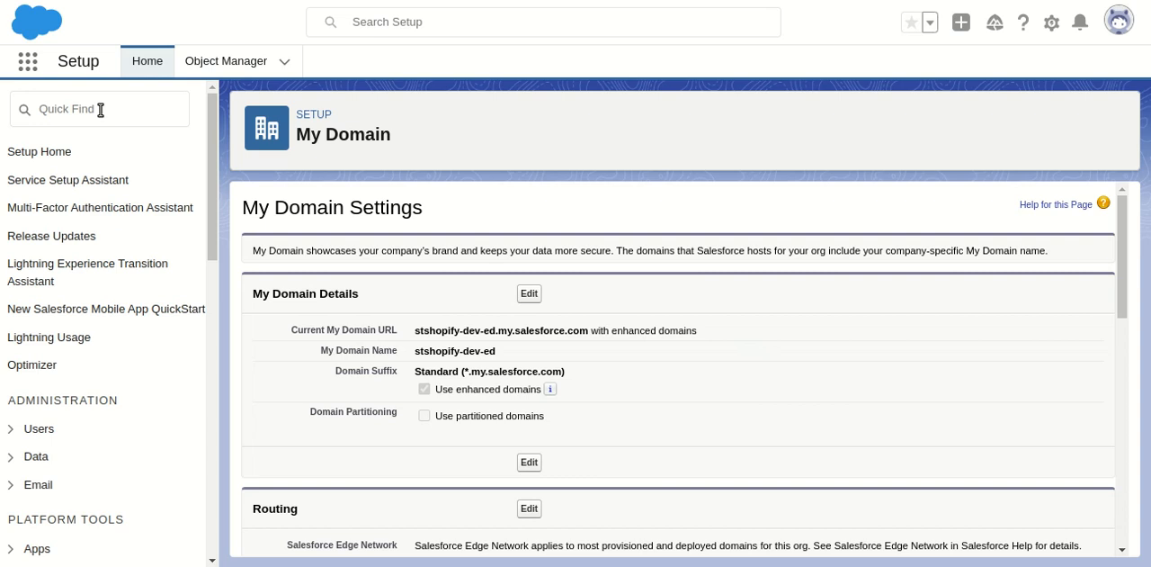
- Search Setup Quick Find for 'My domain' to locate My Domain under Company Settings
{"action": "type", "text": "My domain"}
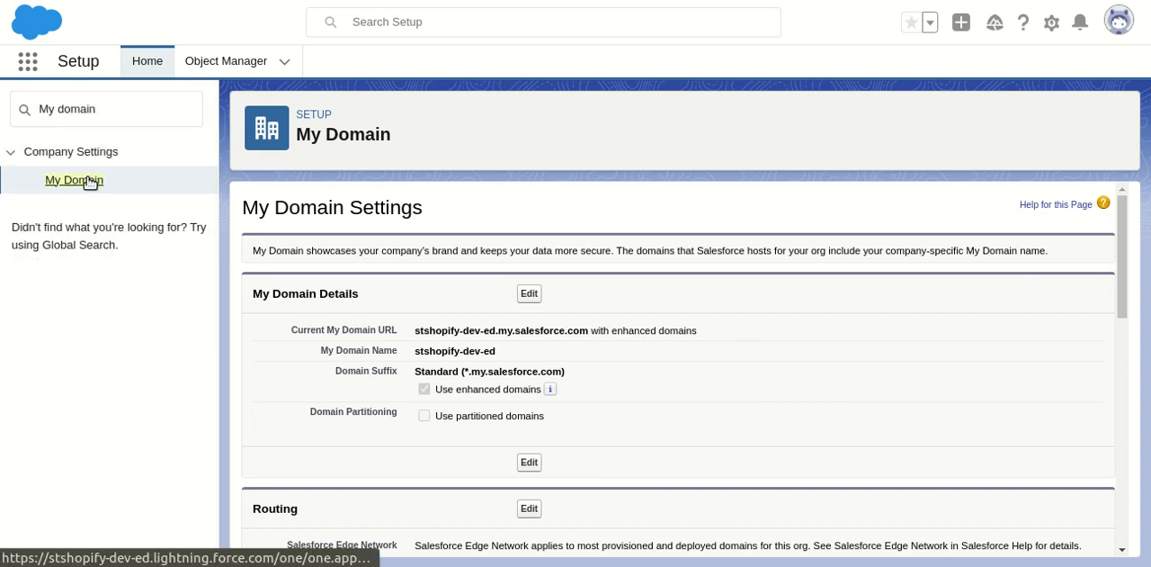
{"action": "mouse_move", "coordinate": [329, 435]}
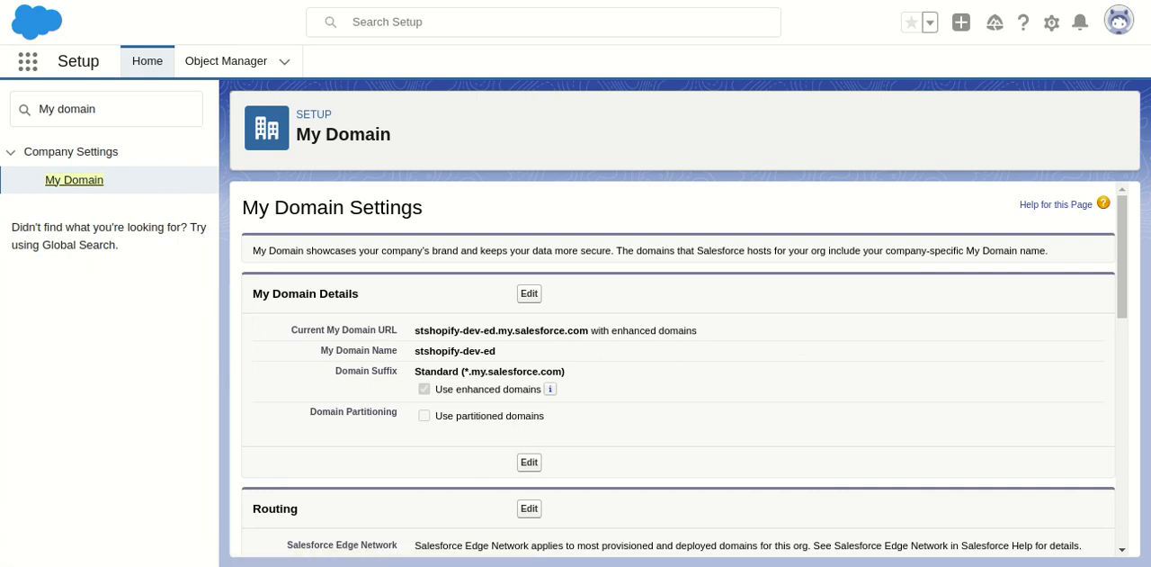
{"action": "mouse_move", "coordinate": [842, 52]}
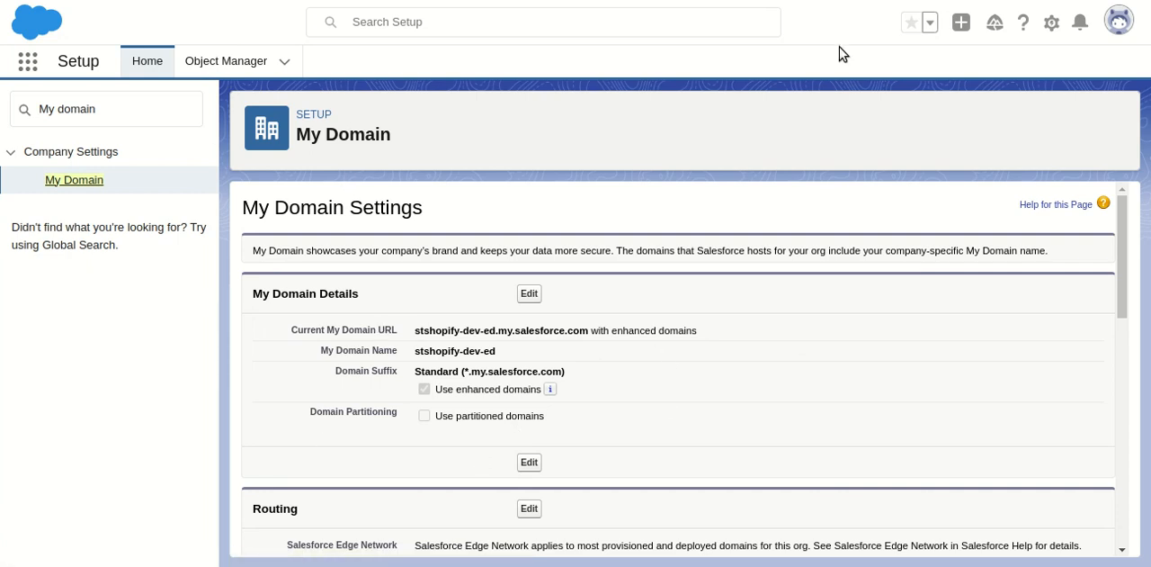
{"action": "mouse_move", "coordinate": [417, 397]}
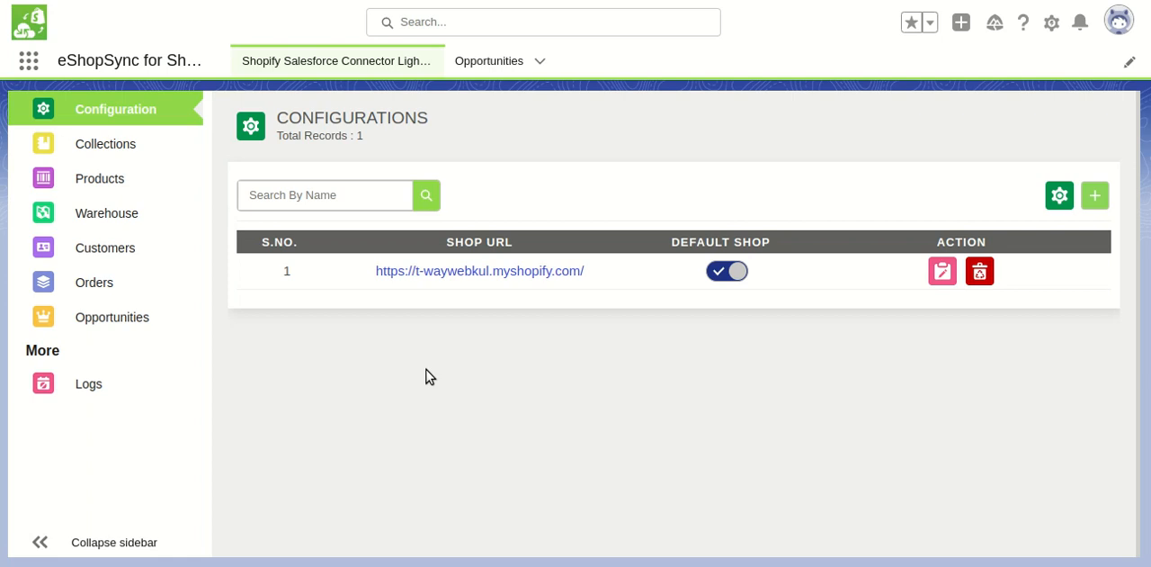
{"action": "mouse_move", "coordinate": [943, 271]}
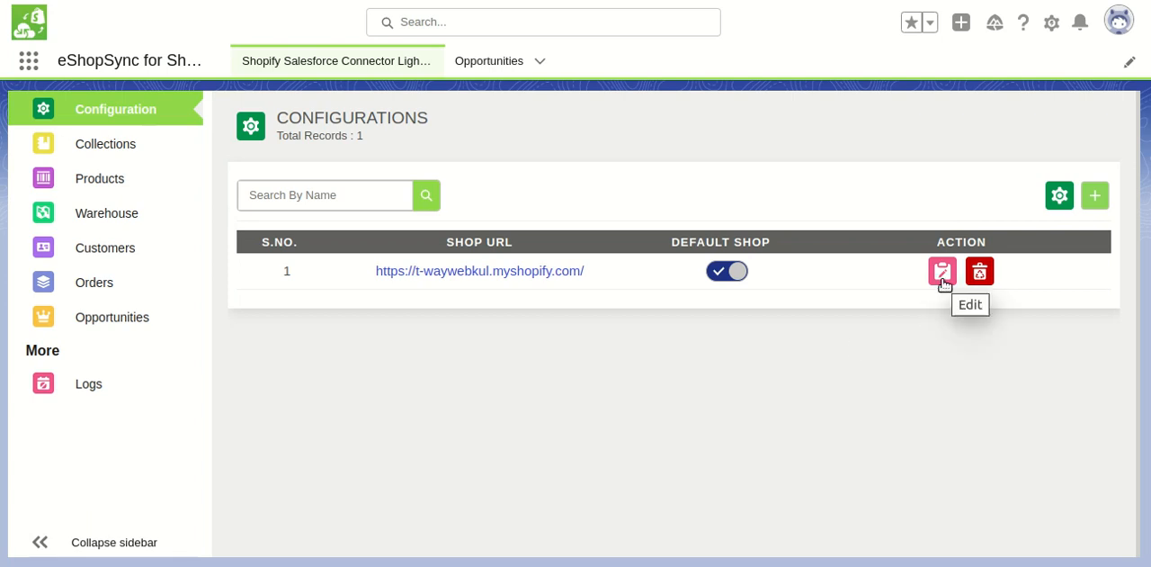
- Edit the t-waywebkul shop configuration and review the Salesforce Site URL on the General step
{"action": "left_click", "coordinate": [941, 271]}
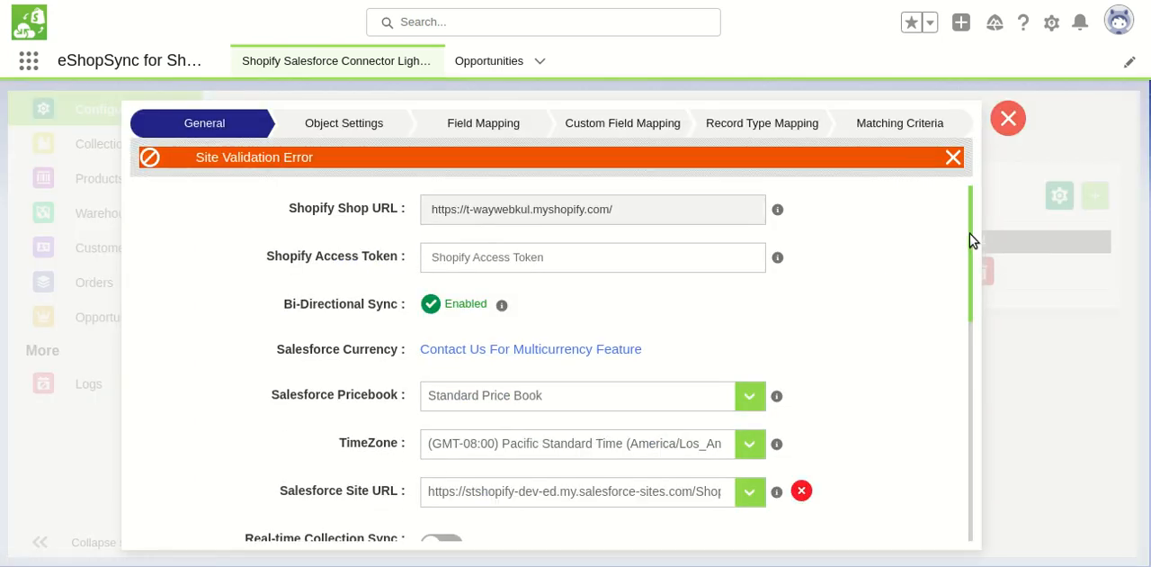
{"action": "scroll", "scroll_direction": "down", "scroll_amount": 3}
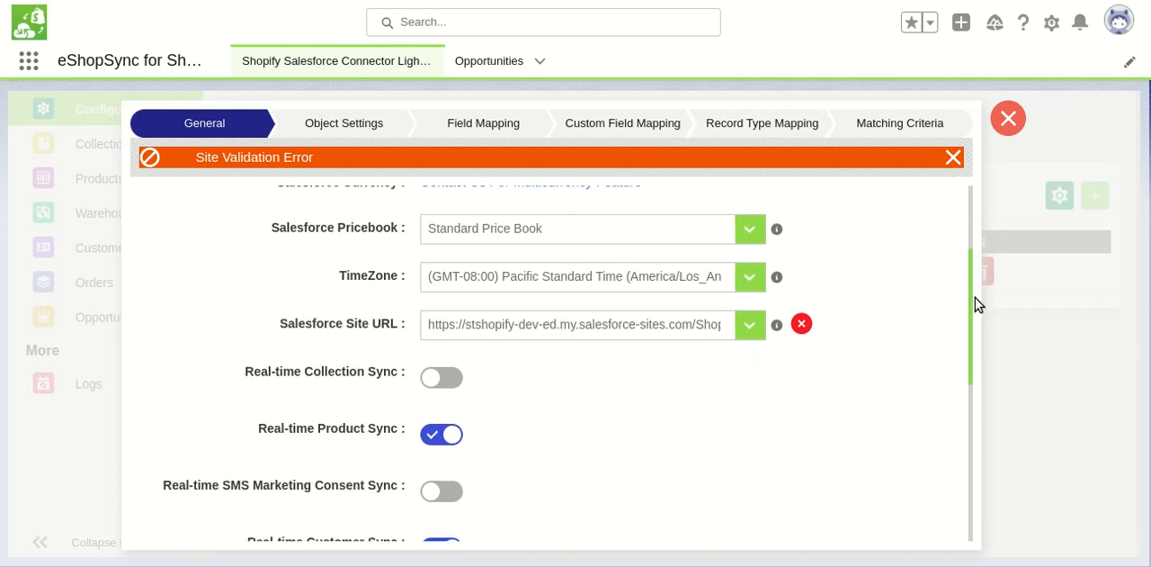
{"action": "mouse_move", "coordinate": [765, 348]}
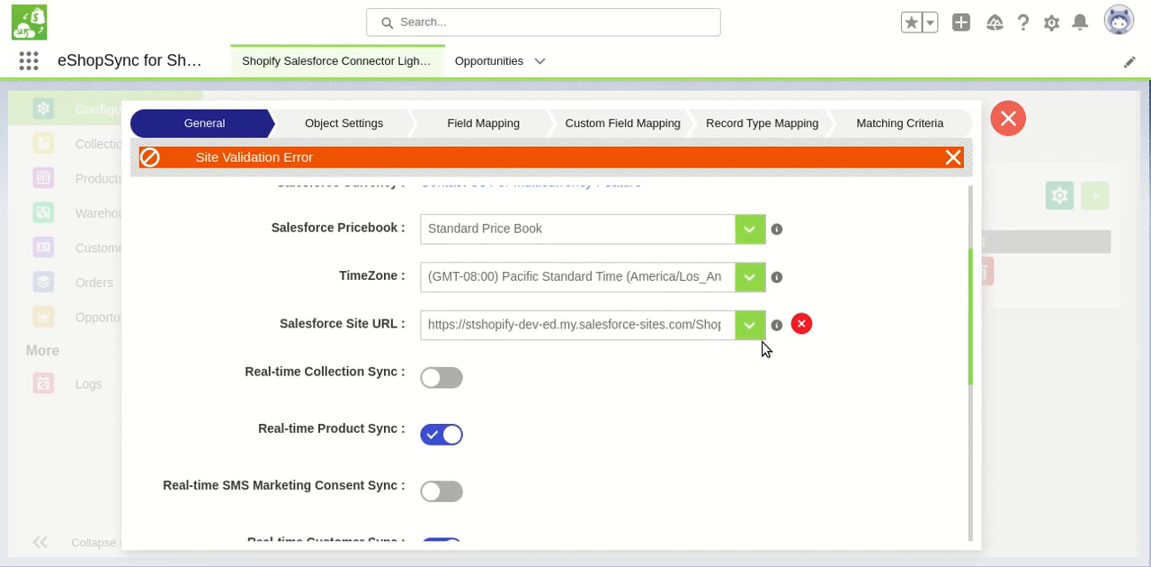
{"action": "left_click", "coordinate": [749, 324]}
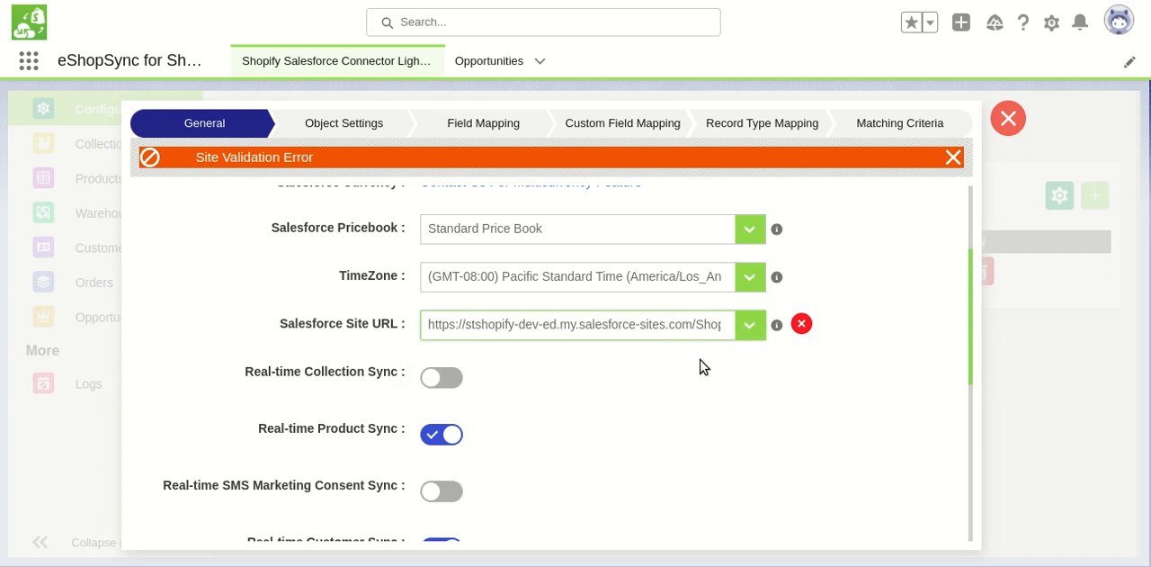
{"action": "scroll", "scroll_direction": "down", "scroll_amount": 3}
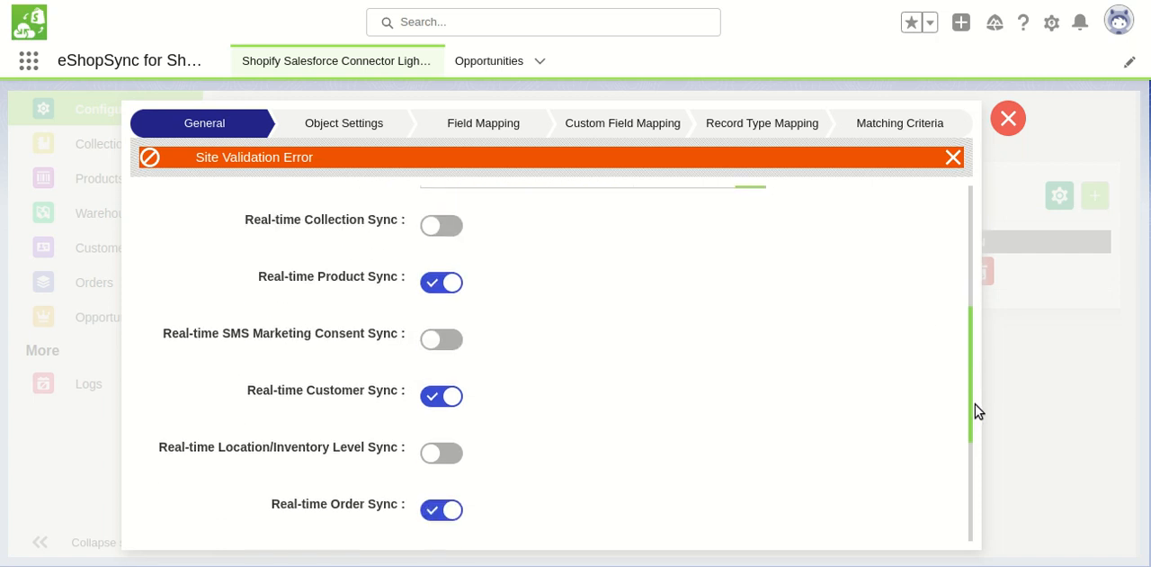
{"action": "scroll", "scroll_direction": "down", "scroll_amount": 3}
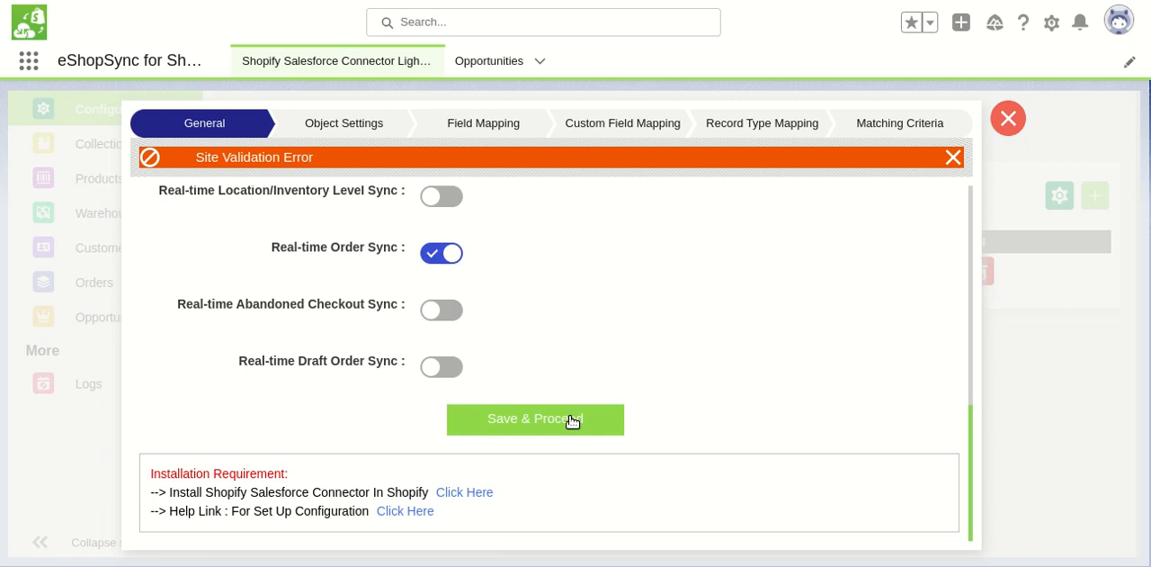
- Save & Proceed through the General and Object Settings steps
{"action": "left_click", "coordinate": [535, 419]}
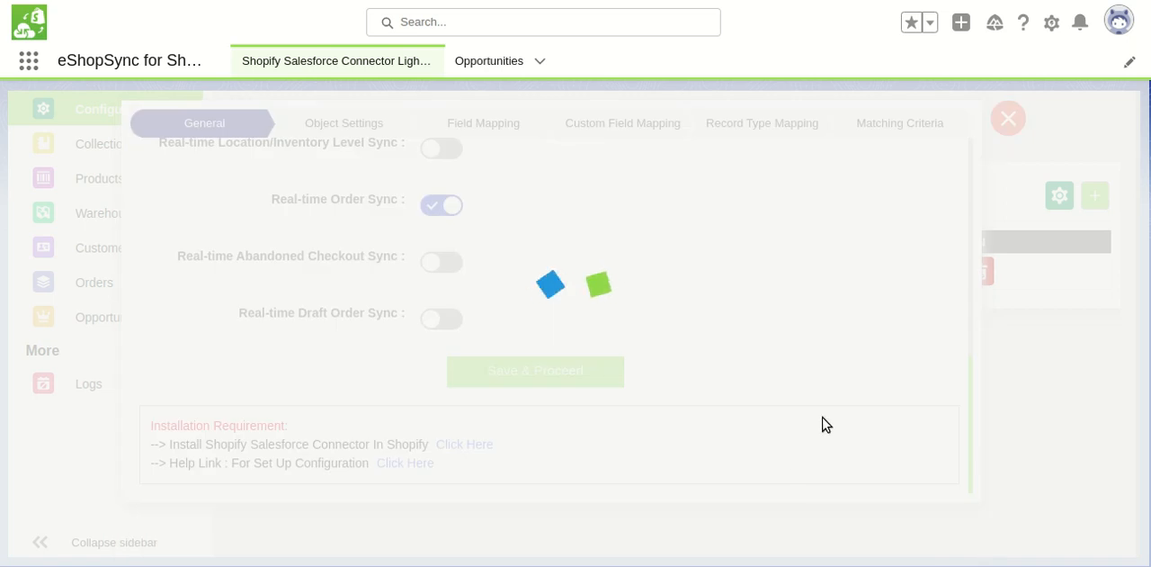
{"action": "mouse_move", "coordinate": [728, 375]}
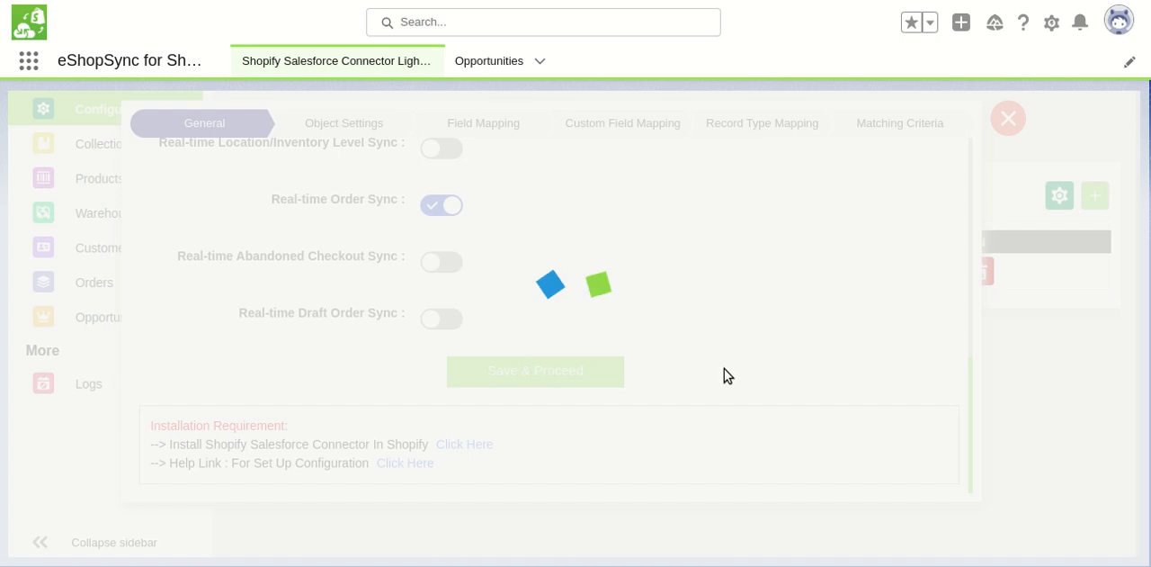
{"action": "mouse_move", "coordinate": [837, 171]}
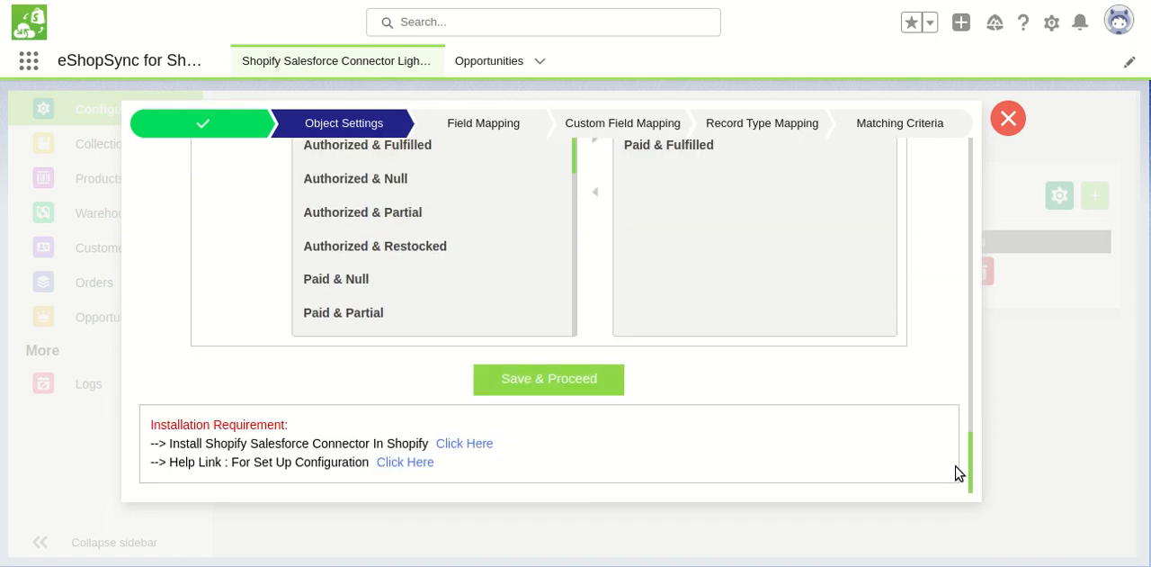
{"action": "left_click", "coordinate": [548, 378]}
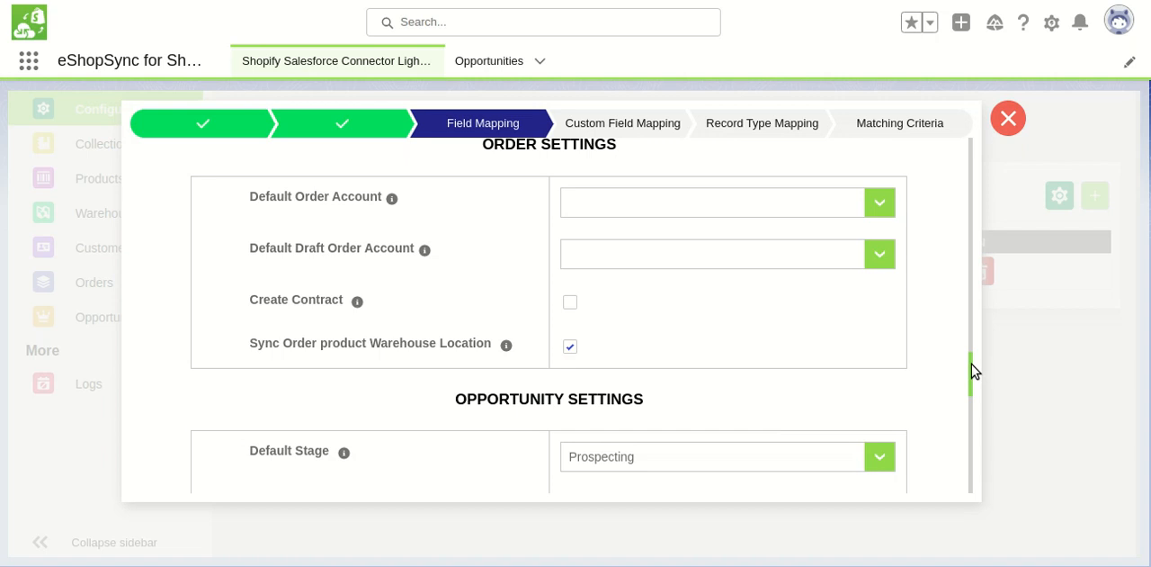
{"action": "scroll", "scroll_direction": "down", "scroll_amount": 3}
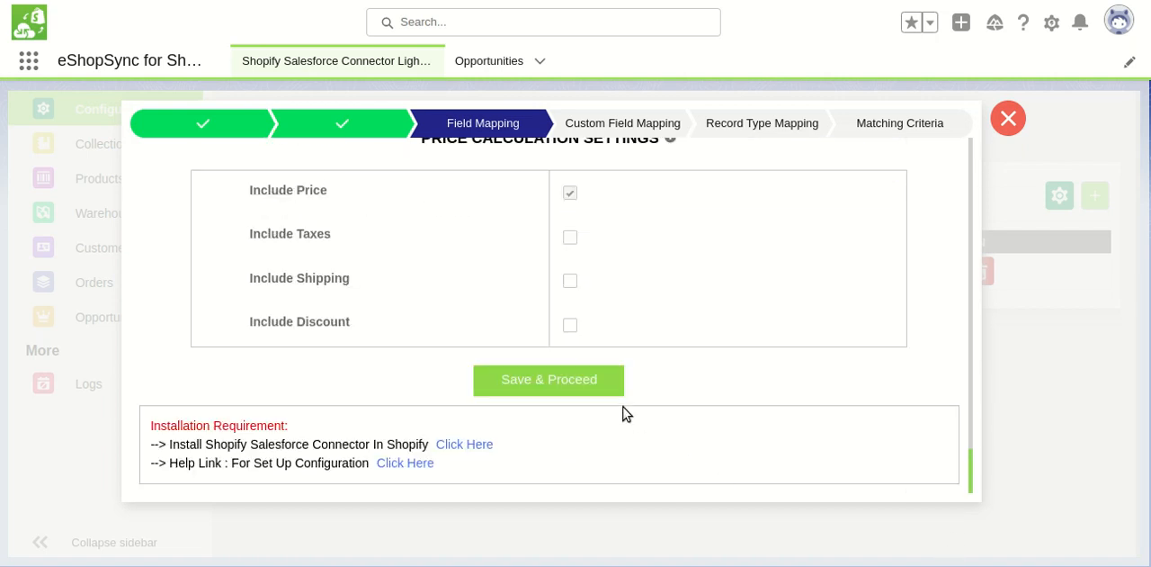
- Save & Proceed through Field Mapping, Custom Field Mapping and Record Type Mapping to reach Matching Criteria
{"action": "left_click", "coordinate": [549, 379]}
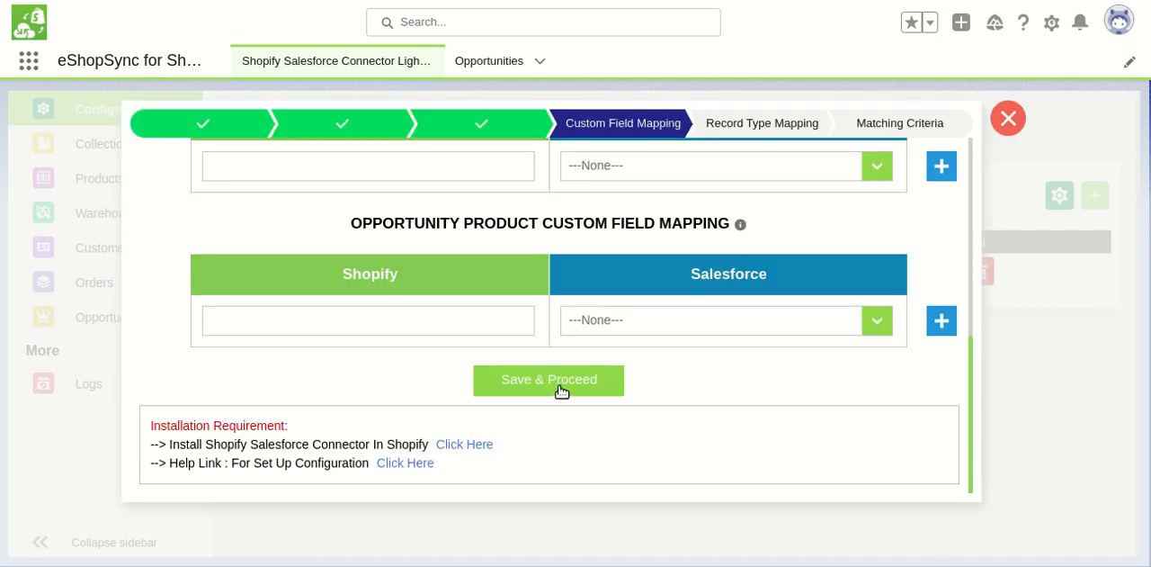
{"action": "left_click", "coordinate": [548, 378]}
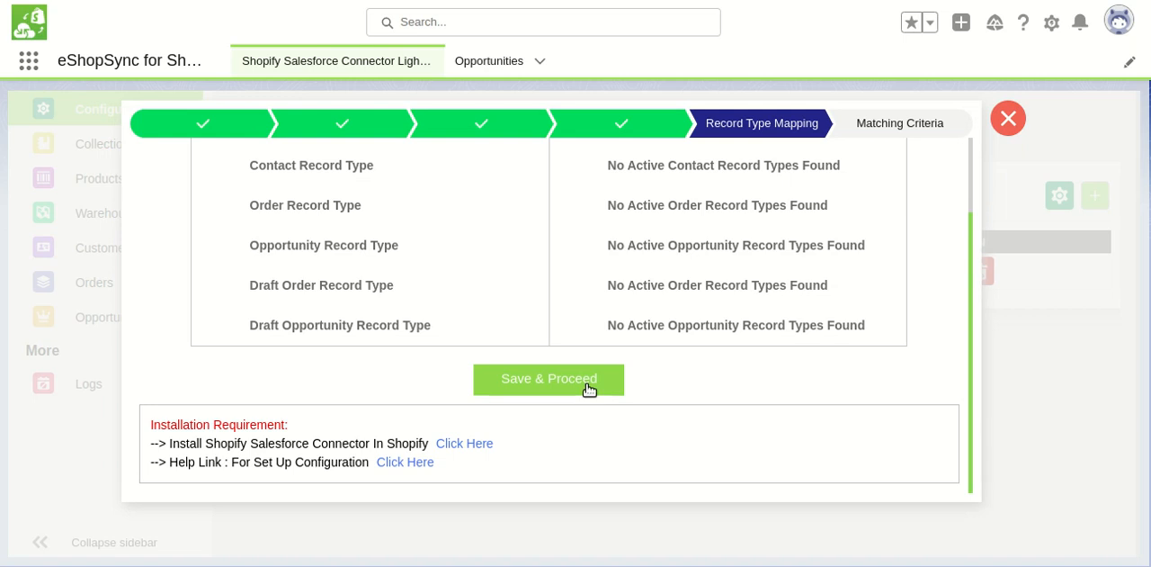
{"action": "left_click", "coordinate": [548, 379]}
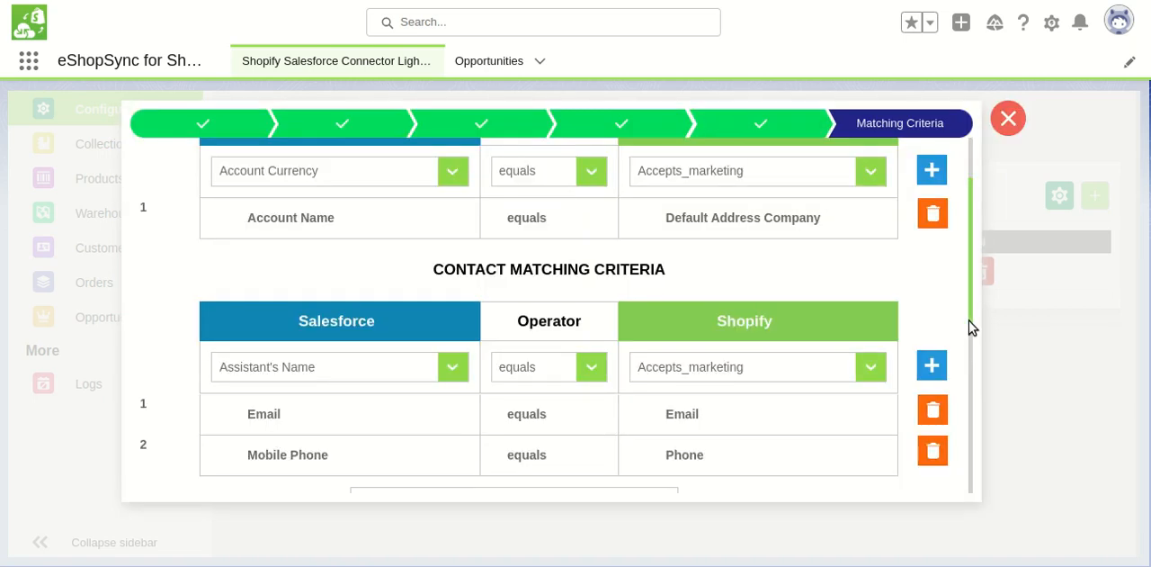
{"action": "scroll", "scroll_direction": "down", "scroll_amount": 3}
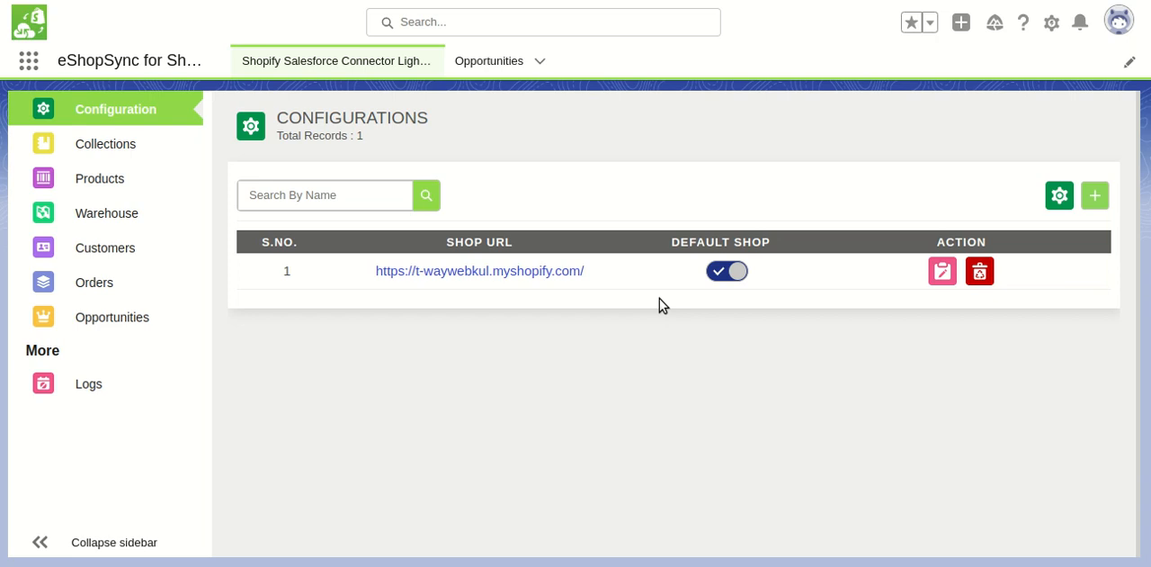
{"action": "mouse_move", "coordinate": [668, 483]}
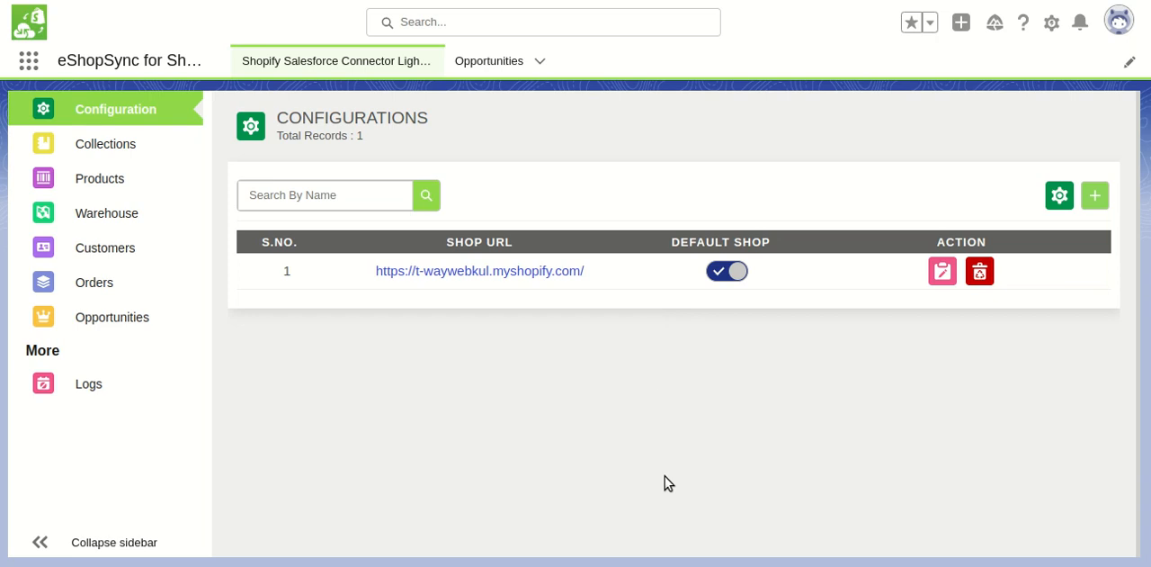
{"action": "mouse_move", "coordinate": [821, 381]}
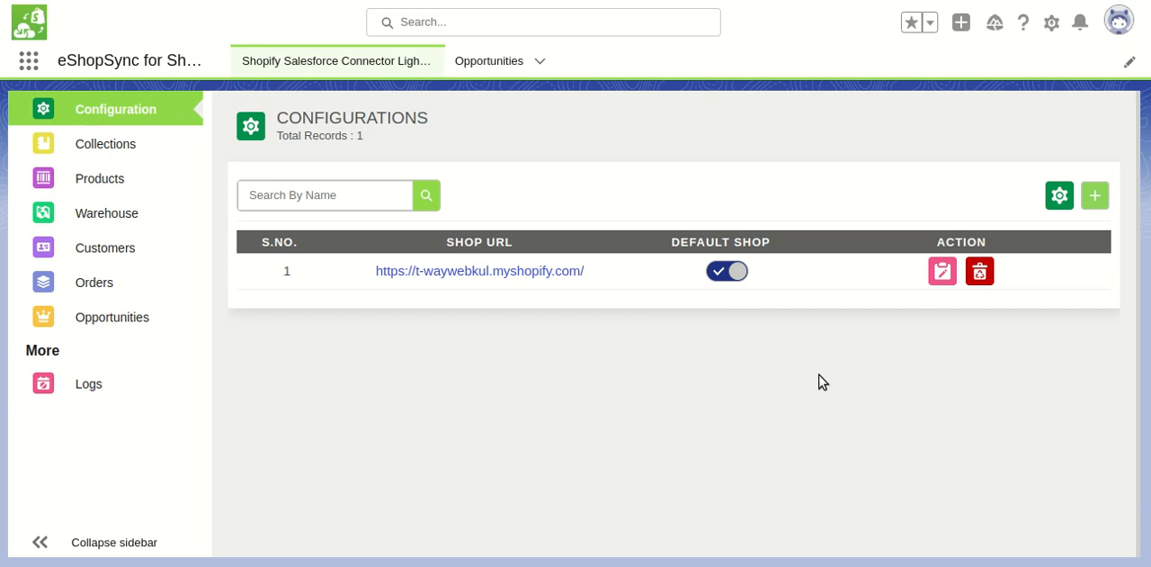
{"action": "mouse_move", "coordinate": [886, 300]}
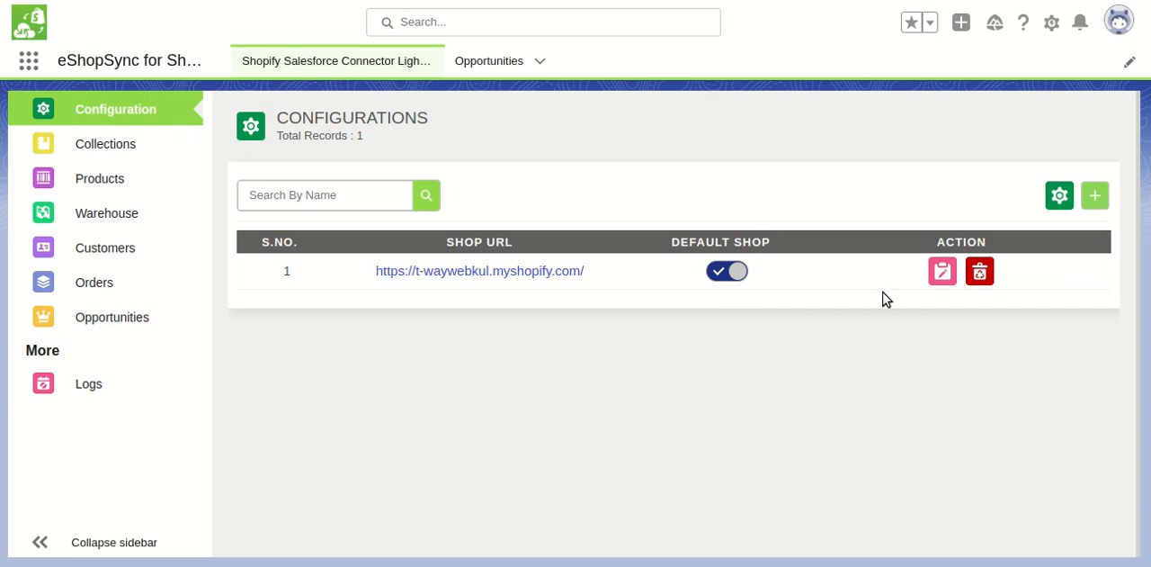